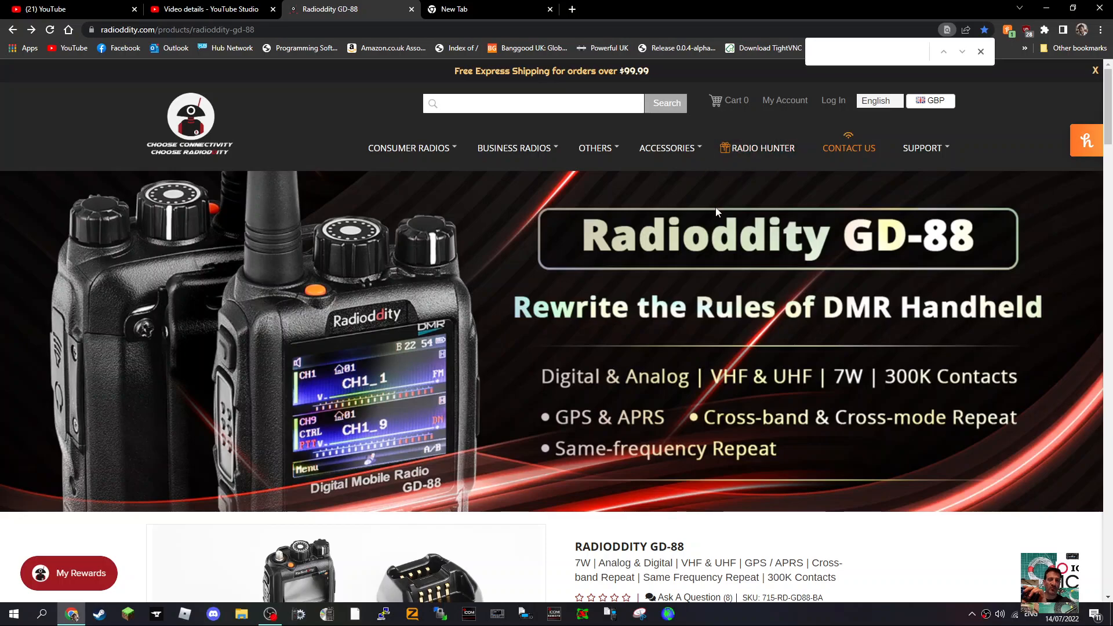
{"action": "mouse_move", "coordinate": [708, 194]}
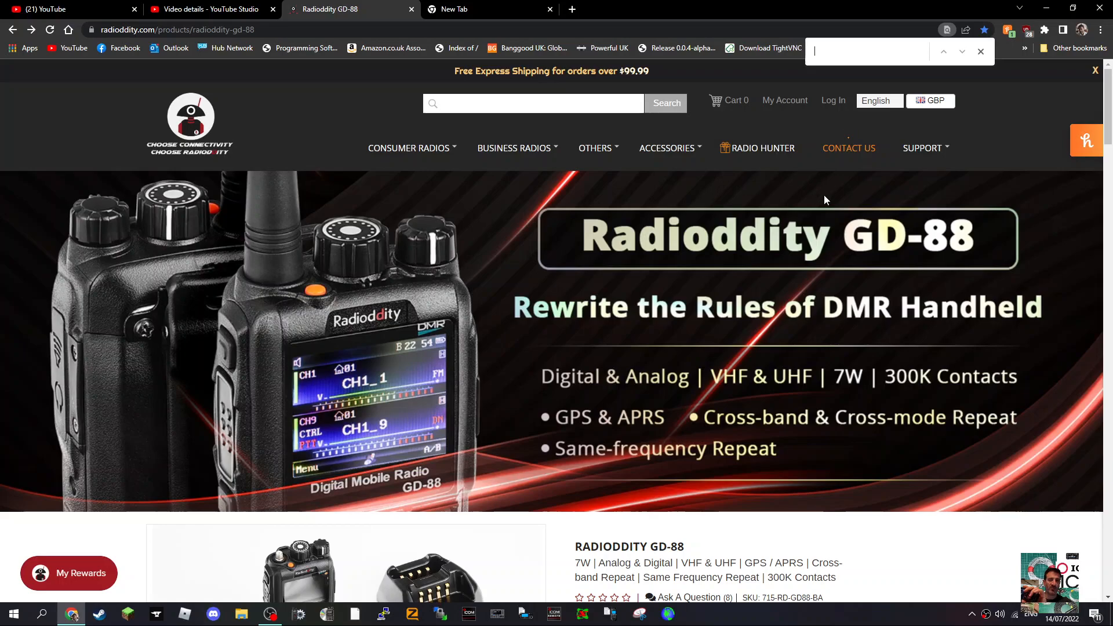
{"action": "scroll", "scroll_direction": "down", "scroll_amount": 3}
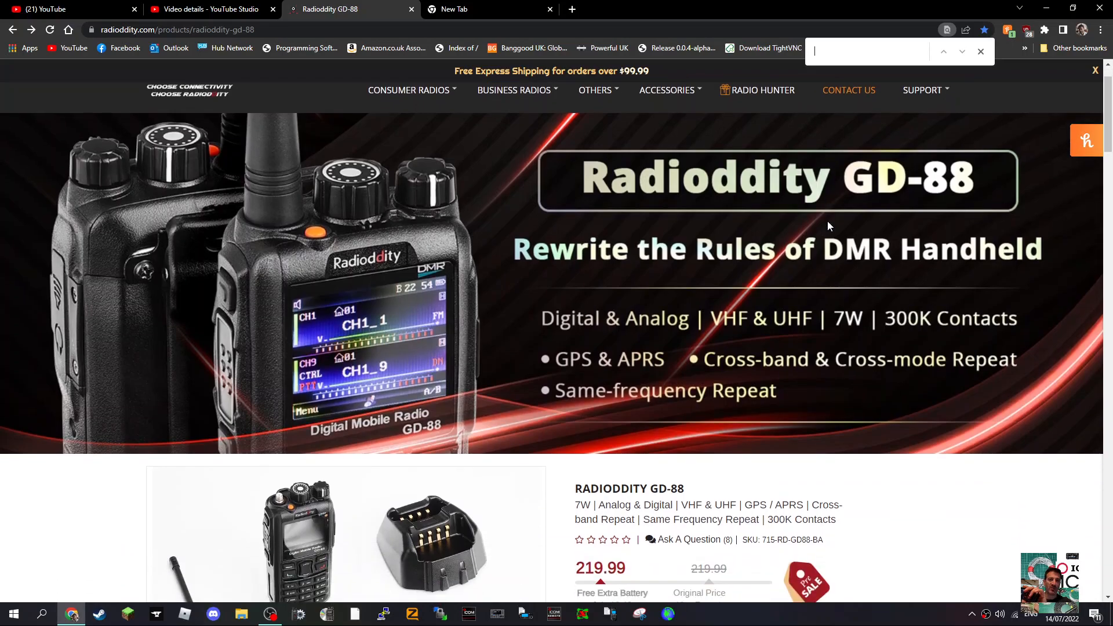
{"action": "scroll", "scroll_direction": "down", "scroll_amount": 3}
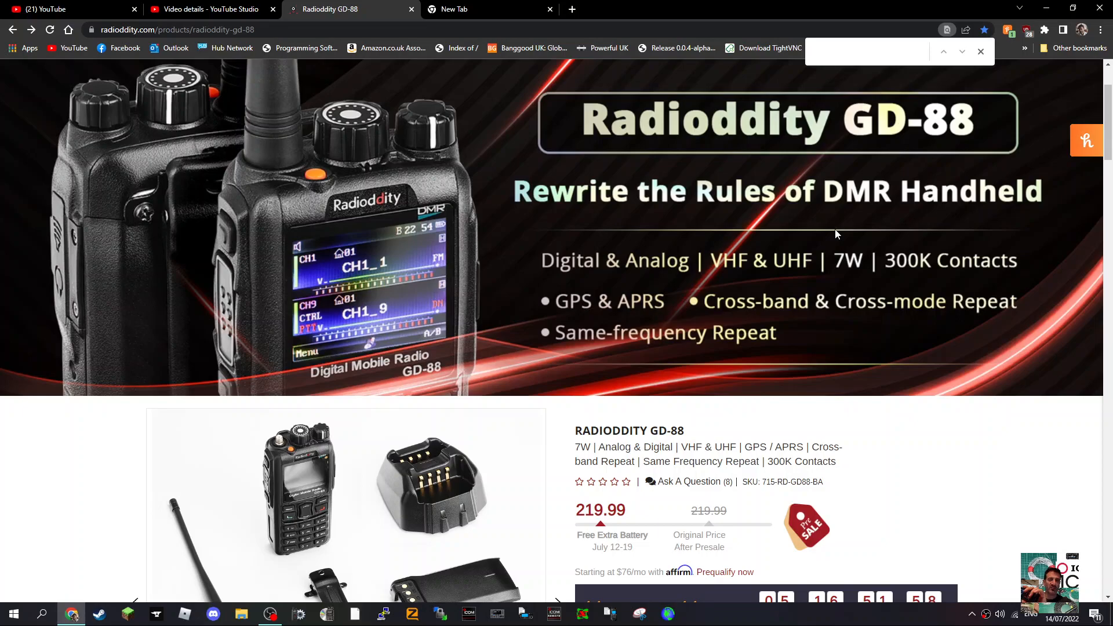
{"action": "scroll", "scroll_direction": "down", "scroll_amount": 3}
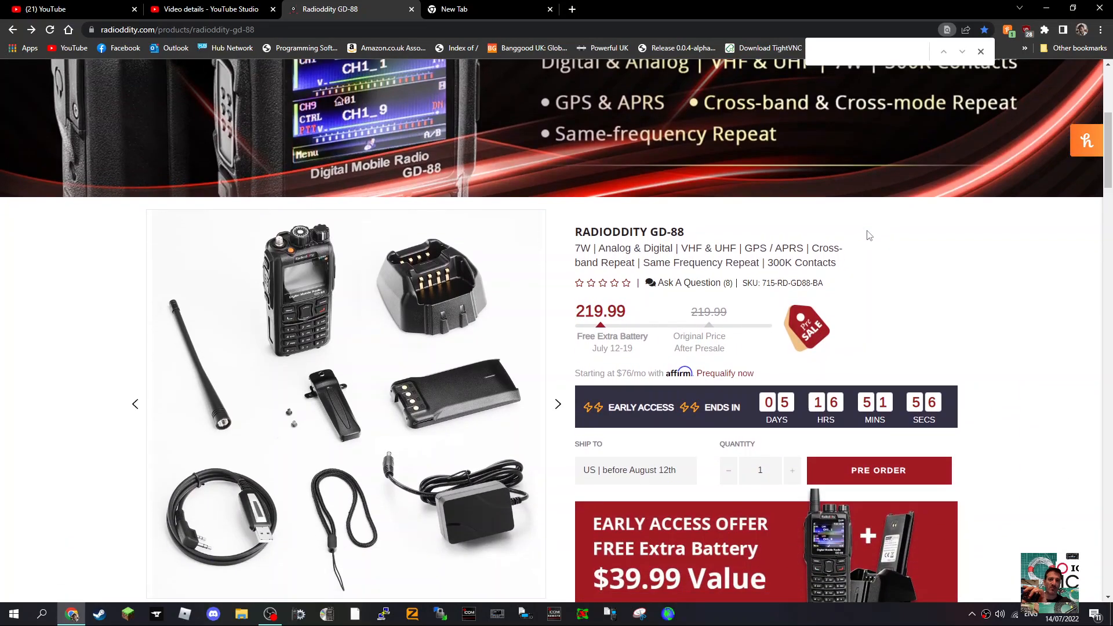
{"action": "scroll", "scroll_direction": "down", "scroll_amount": 3}
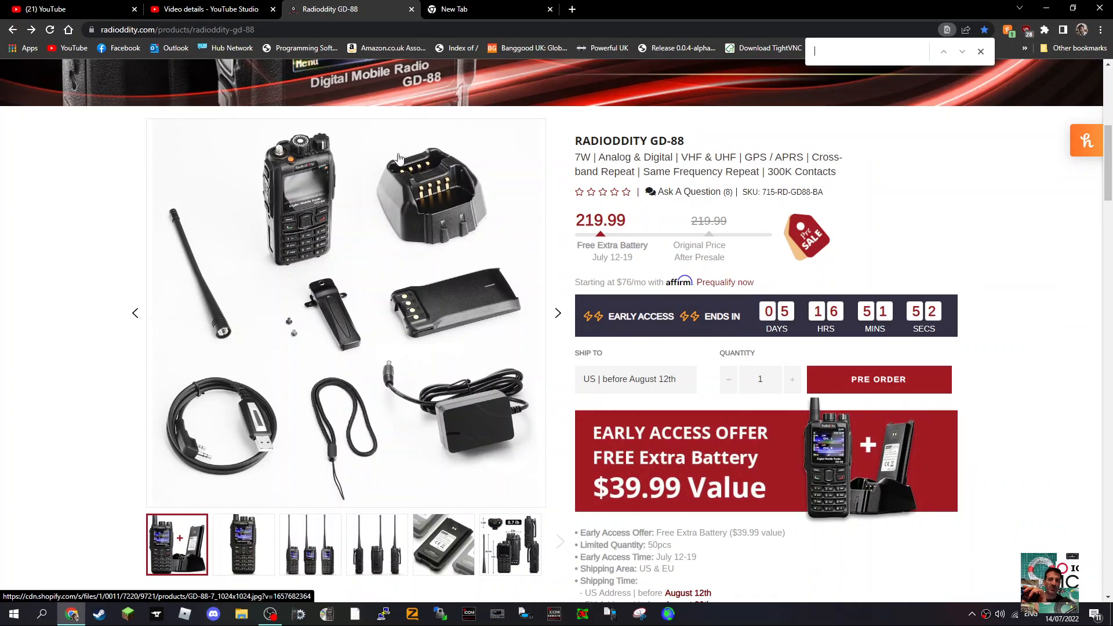
{"action": "mouse_move", "coordinate": [796, 250]}
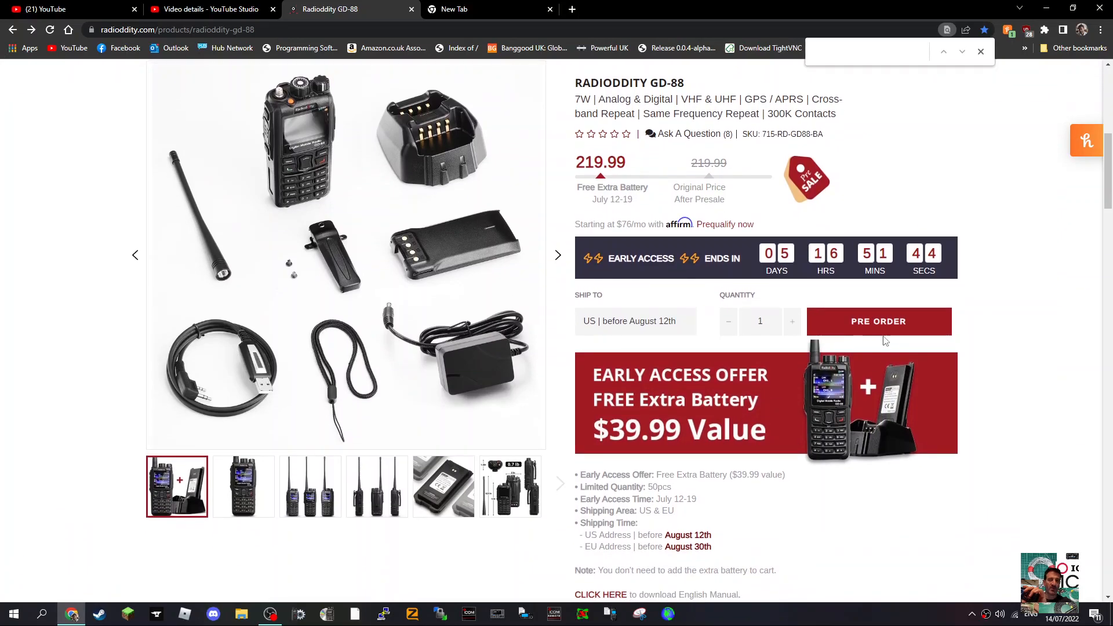
{"action": "scroll", "scroll_direction": "down", "scroll_amount": 3}
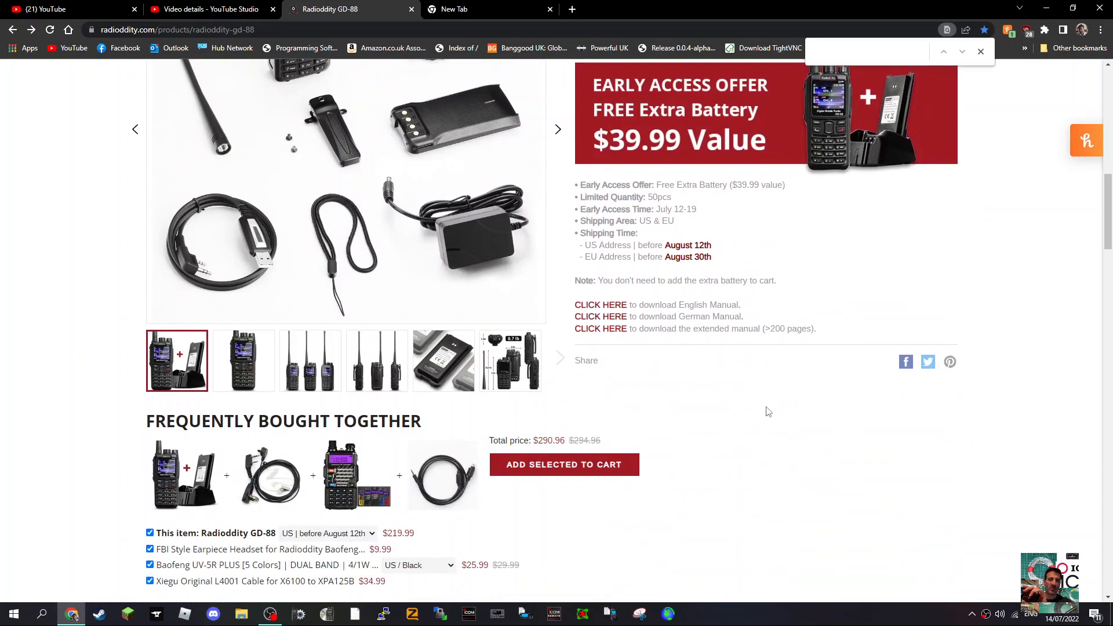
{"action": "scroll", "scroll_direction": "down", "scroll_amount": 3}
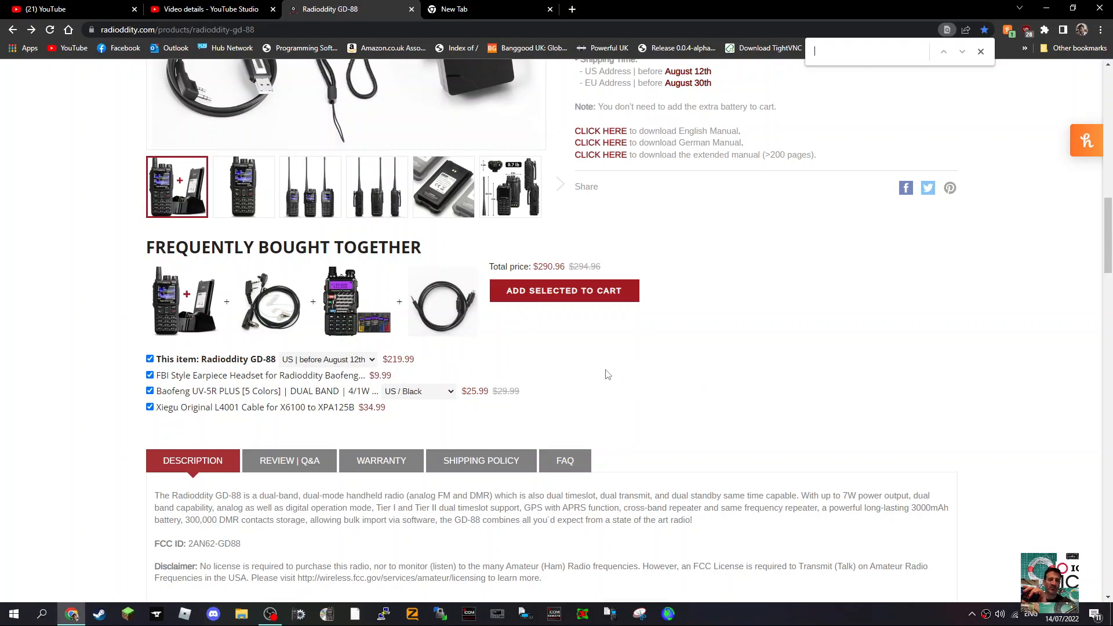
{"action": "scroll", "scroll_direction": "down", "scroll_amount": 3}
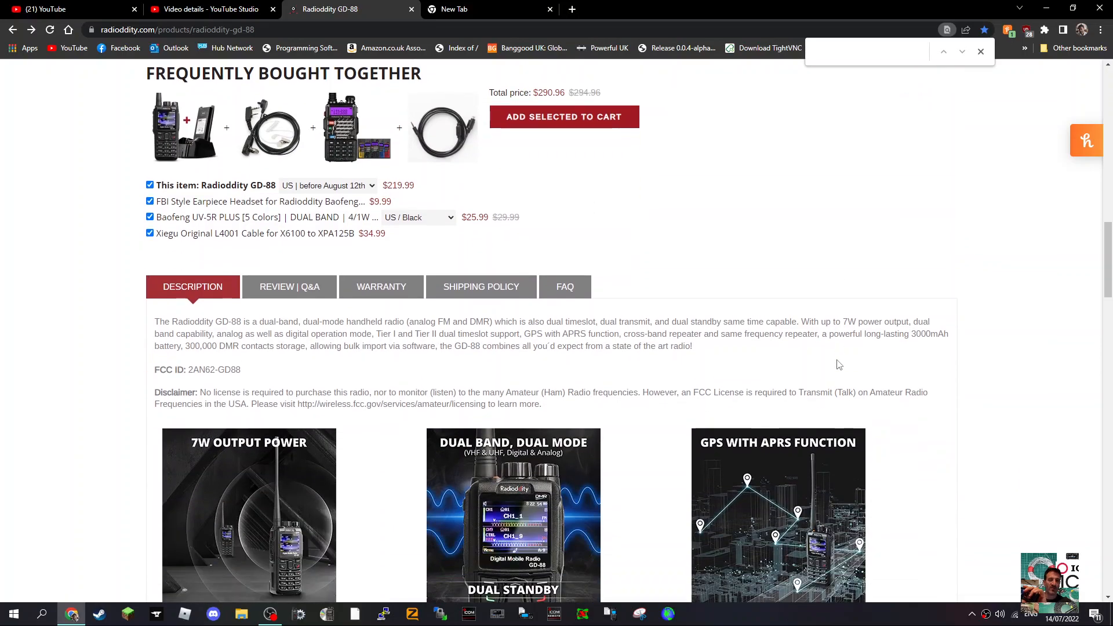
{"action": "scroll", "scroll_direction": "down", "scroll_amount": 3}
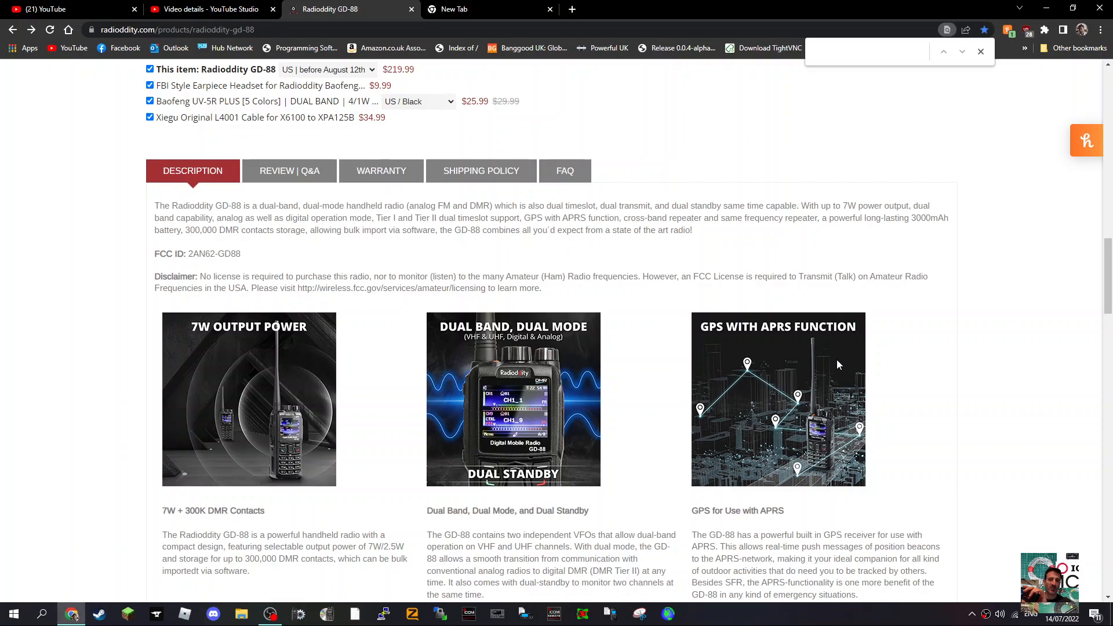
{"action": "scroll", "scroll_direction": "down", "scroll_amount": 3}
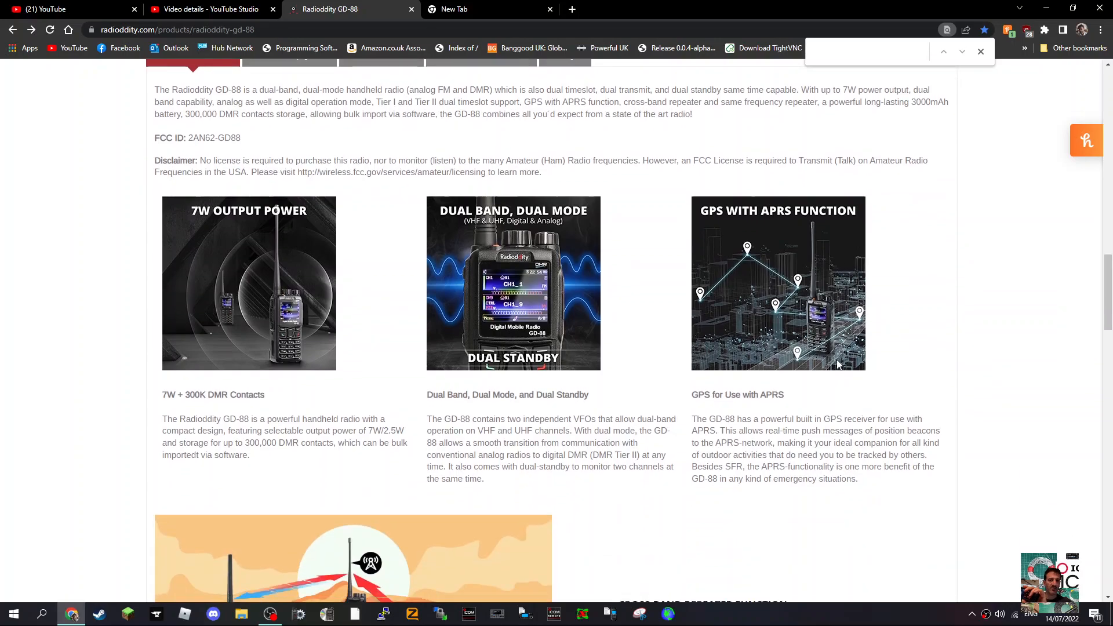
{"action": "mouse_move", "coordinate": [823, 280]}
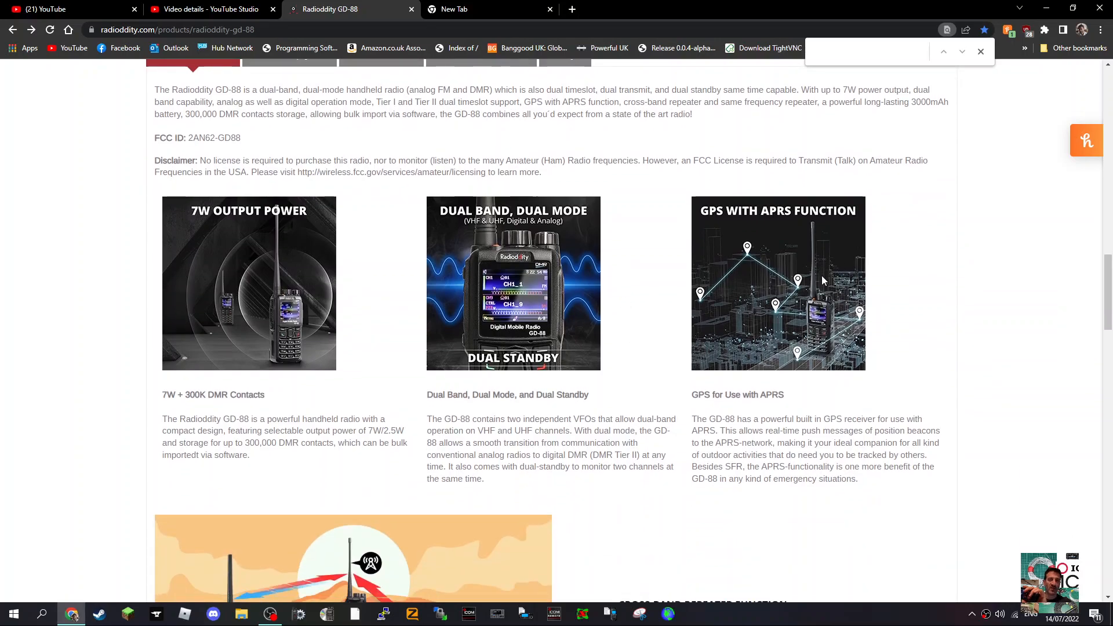
{"action": "scroll", "scroll_direction": "down", "scroll_amount": 3}
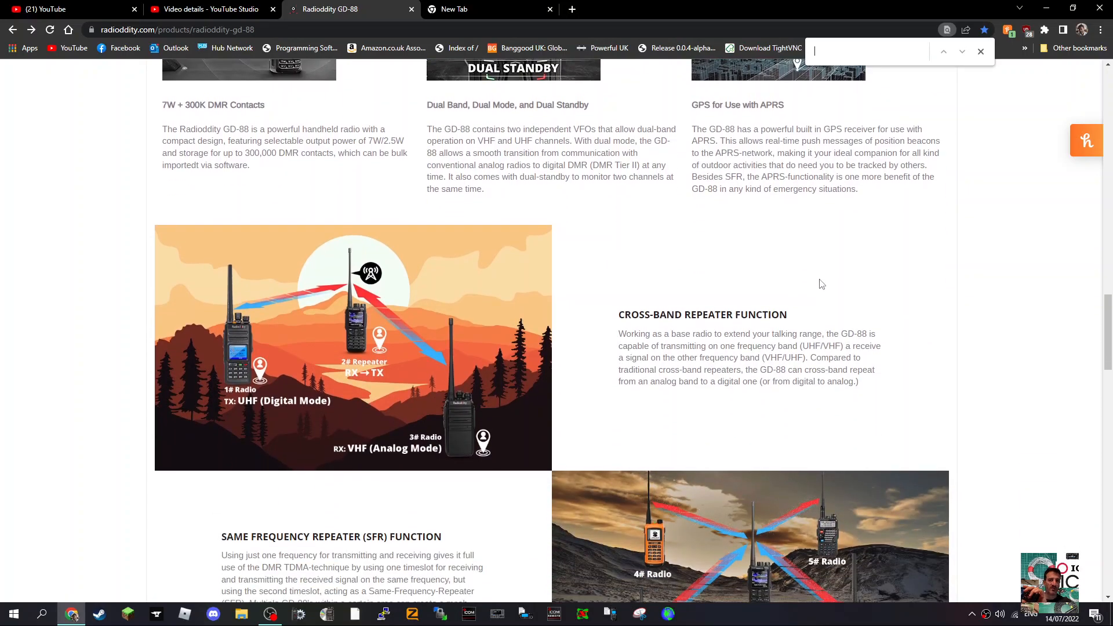
{"action": "scroll", "scroll_direction": "down", "scroll_amount": 3}
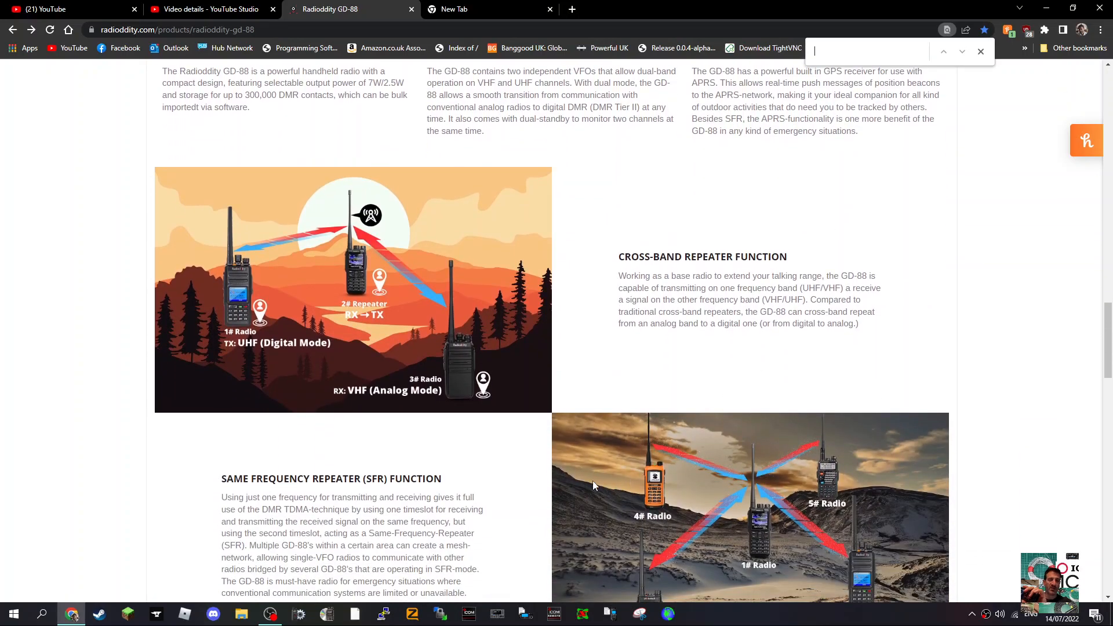
{"action": "mouse_move", "coordinate": [345, 273]}
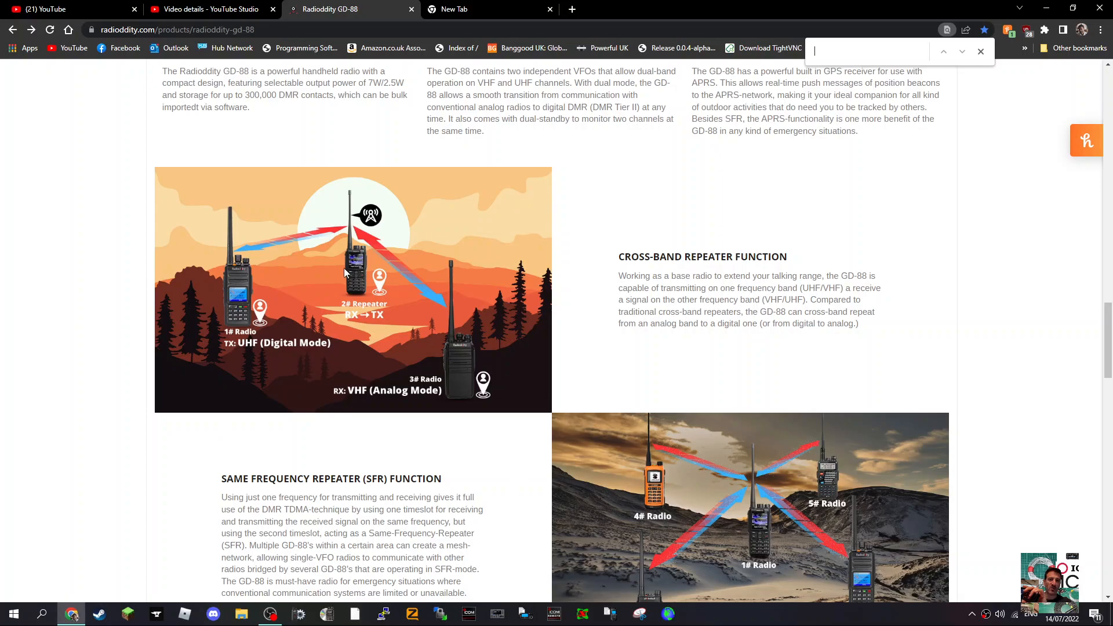
{"action": "mouse_move", "coordinate": [405, 354]}
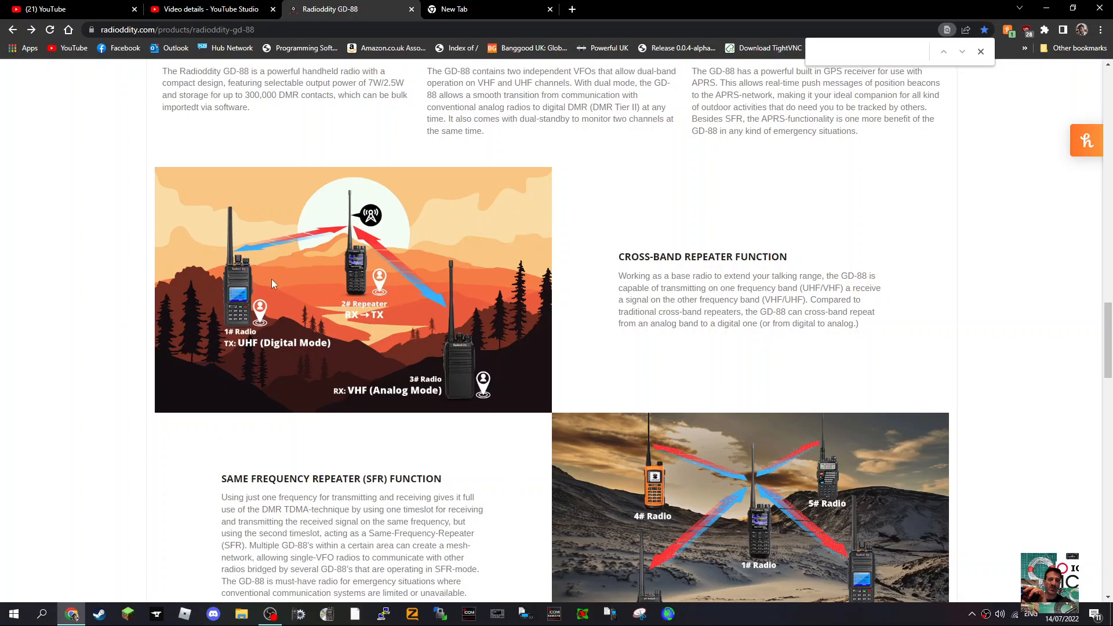
{"action": "mouse_move", "coordinate": [897, 365]}
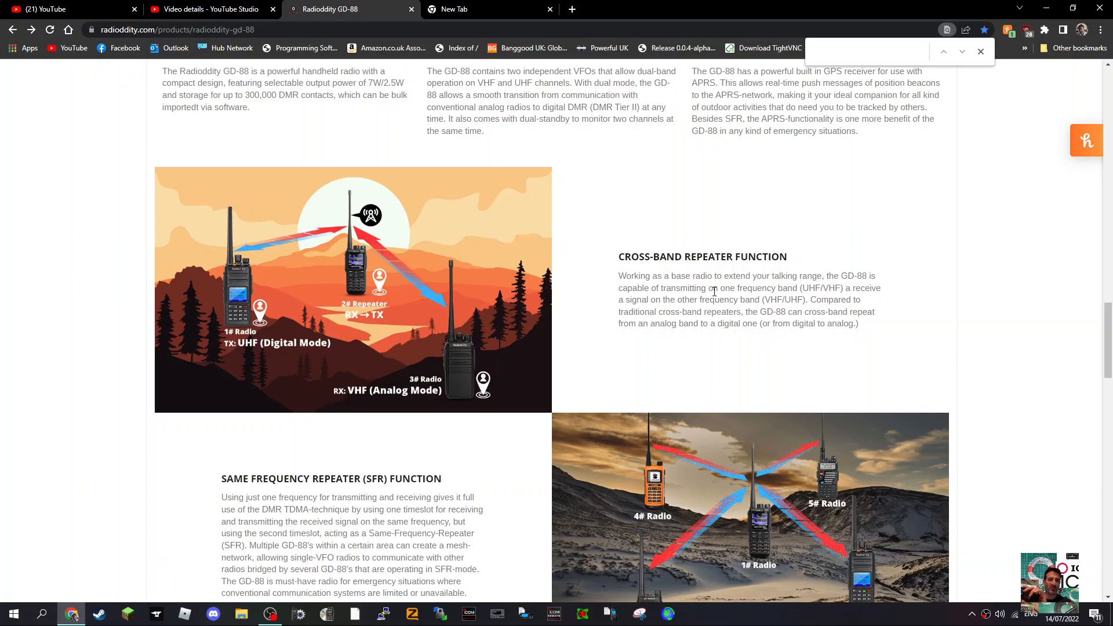
{"action": "mouse_move", "coordinate": [799, 287]}
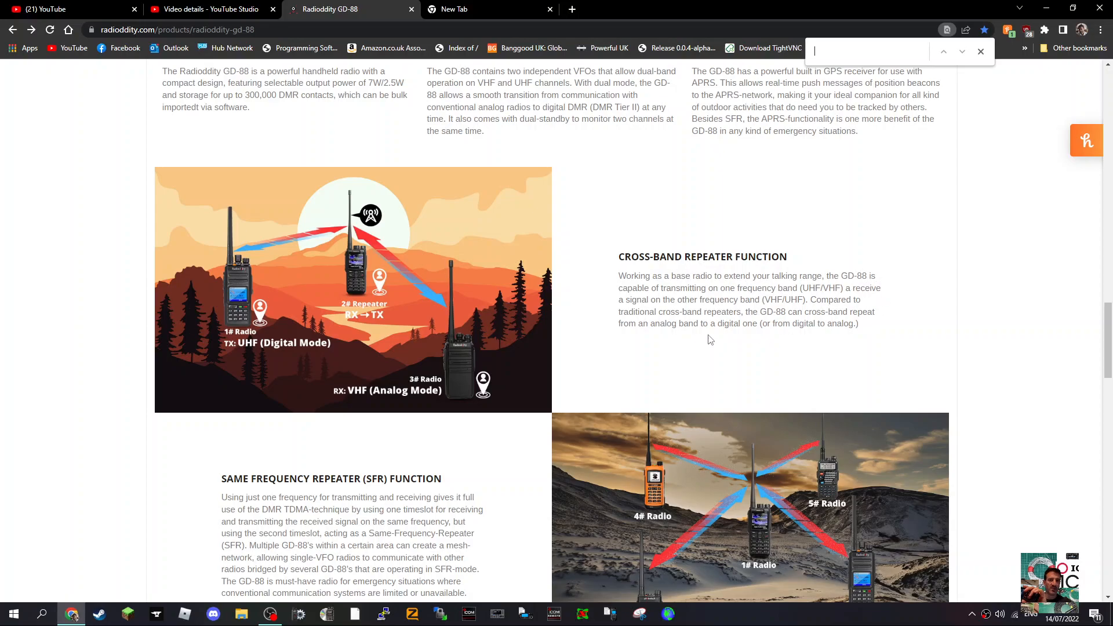
{"action": "mouse_move", "coordinate": [686, 344]}
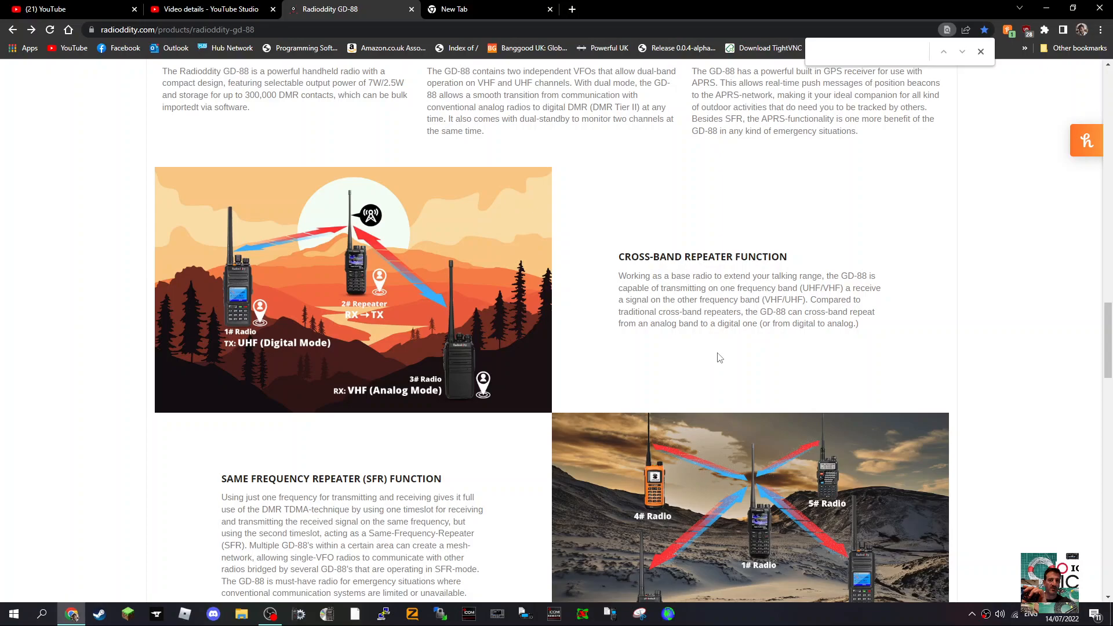
{"action": "scroll", "scroll_direction": "down", "scroll_amount": 3}
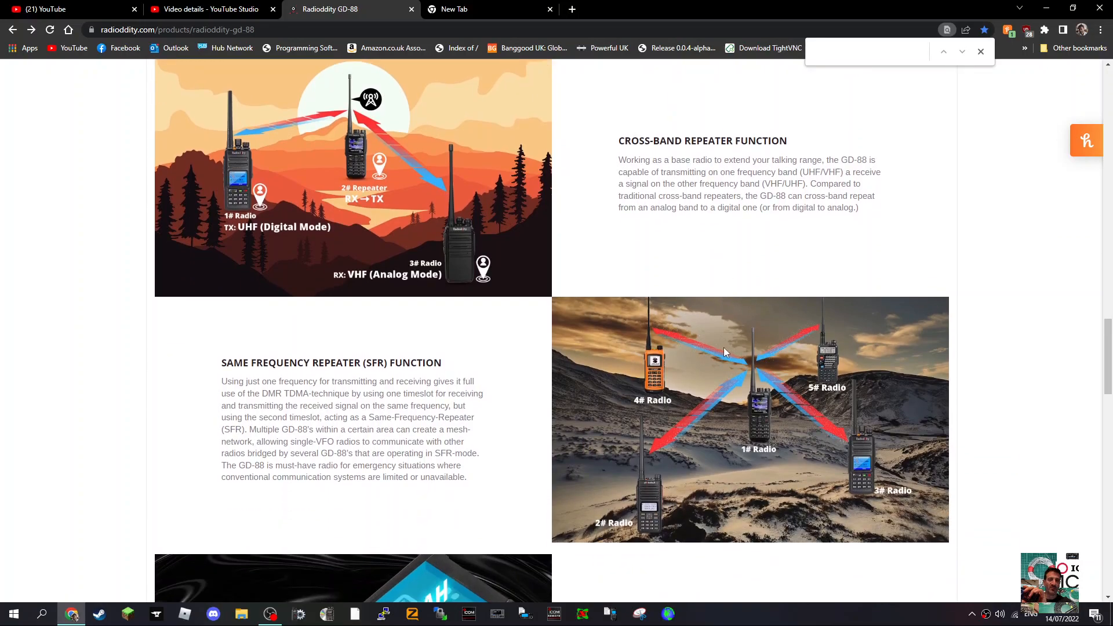
{"action": "scroll", "scroll_direction": "down", "scroll_amount": 3}
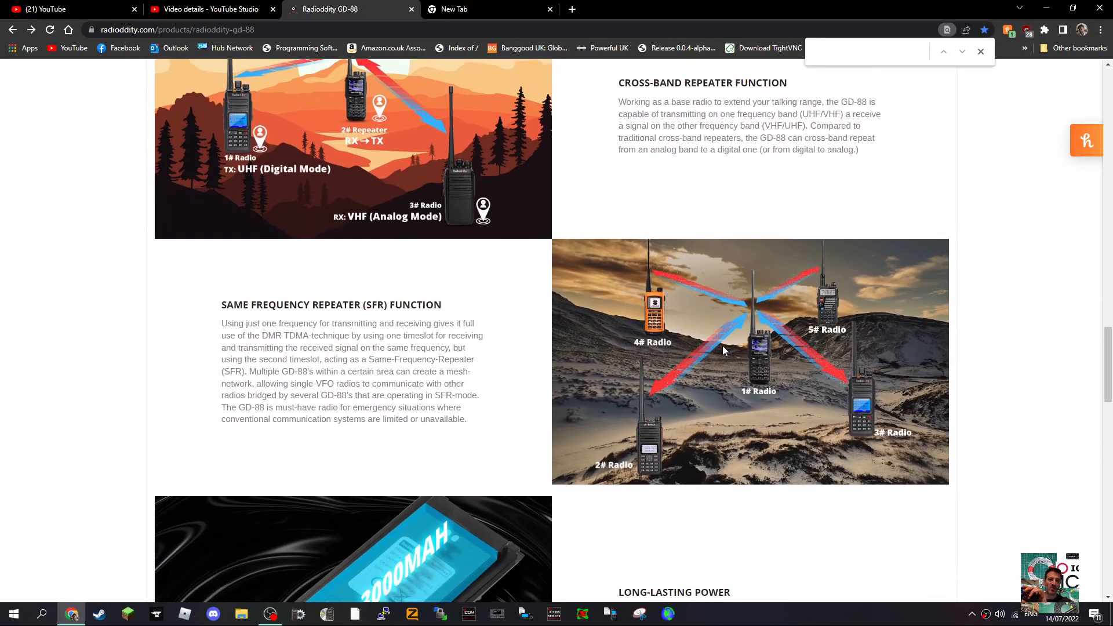
{"action": "scroll", "scroll_direction": "down", "scroll_amount": 3}
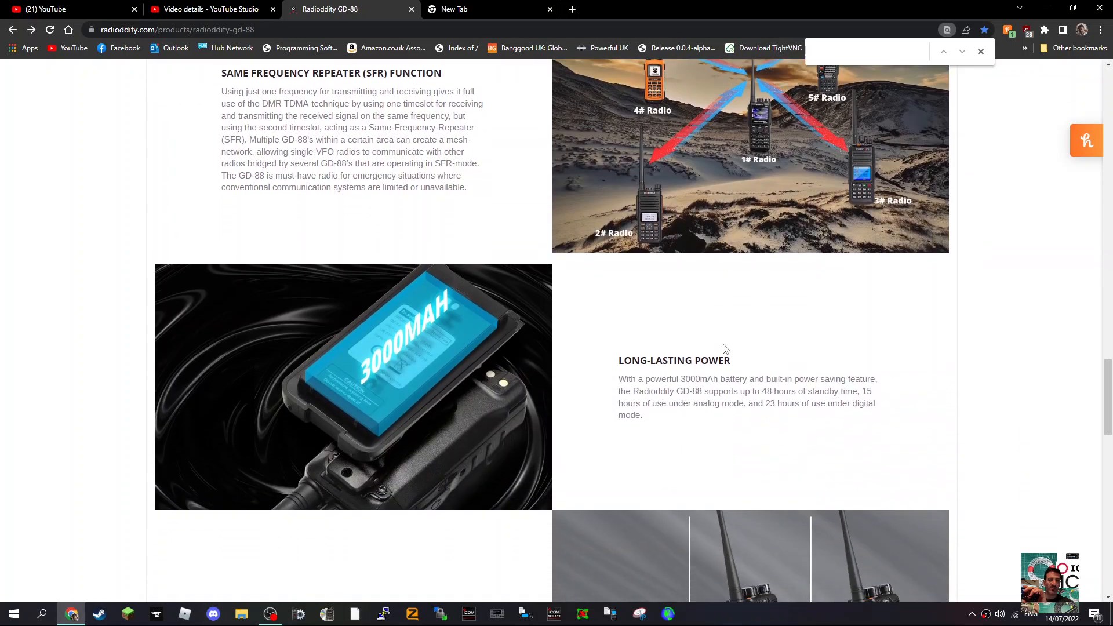
{"action": "scroll", "scroll_direction": "down", "scroll_amount": 3}
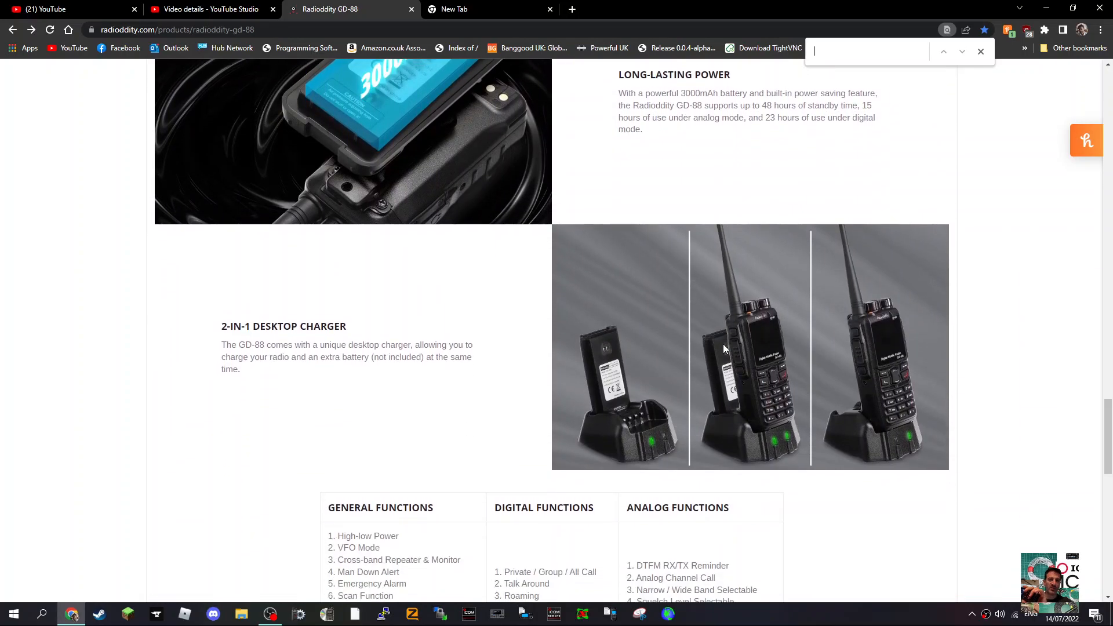
{"action": "scroll", "scroll_direction": "down", "scroll_amount": 3}
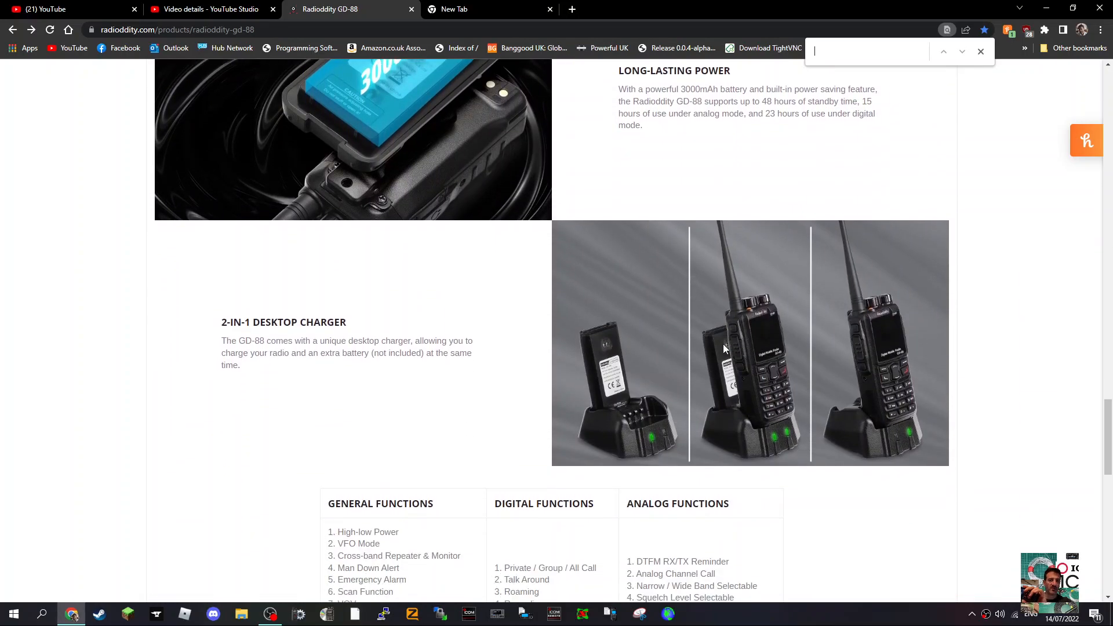
{"action": "scroll", "scroll_direction": "down", "scroll_amount": 3}
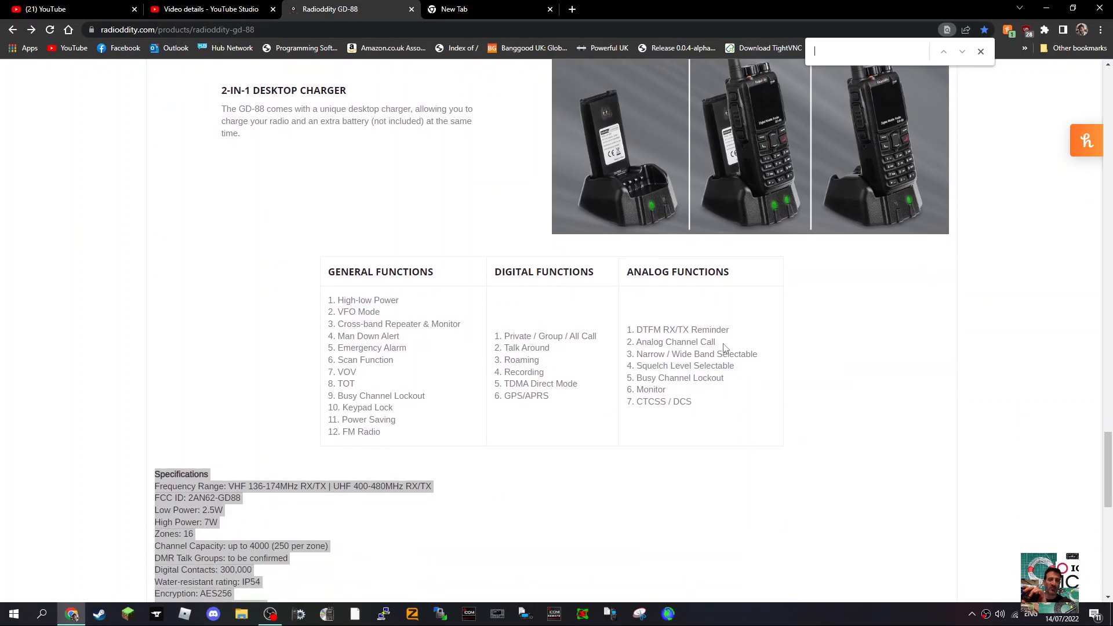
{"action": "mouse_move", "coordinate": [394, 333]}
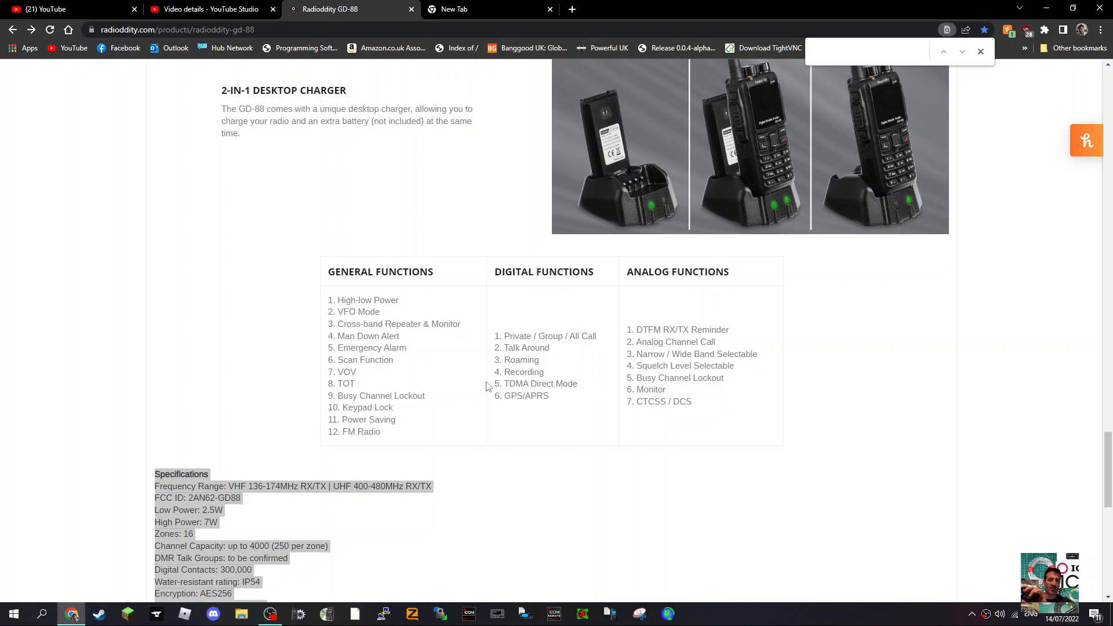
{"action": "mouse_move", "coordinate": [832, 364]}
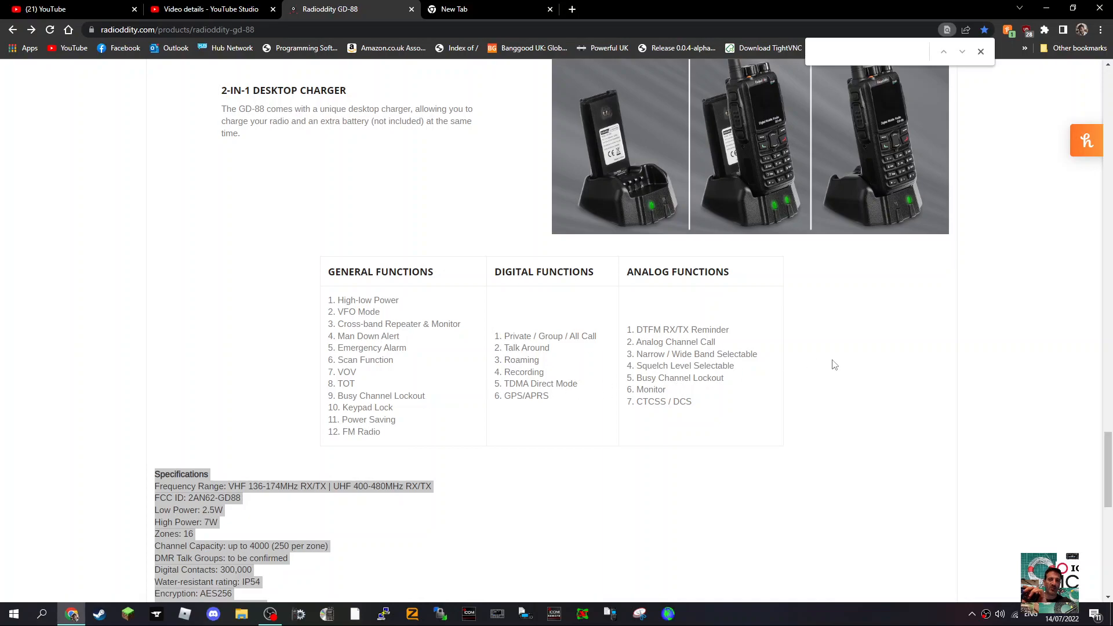
{"action": "scroll", "scroll_direction": "down", "scroll_amount": 3}
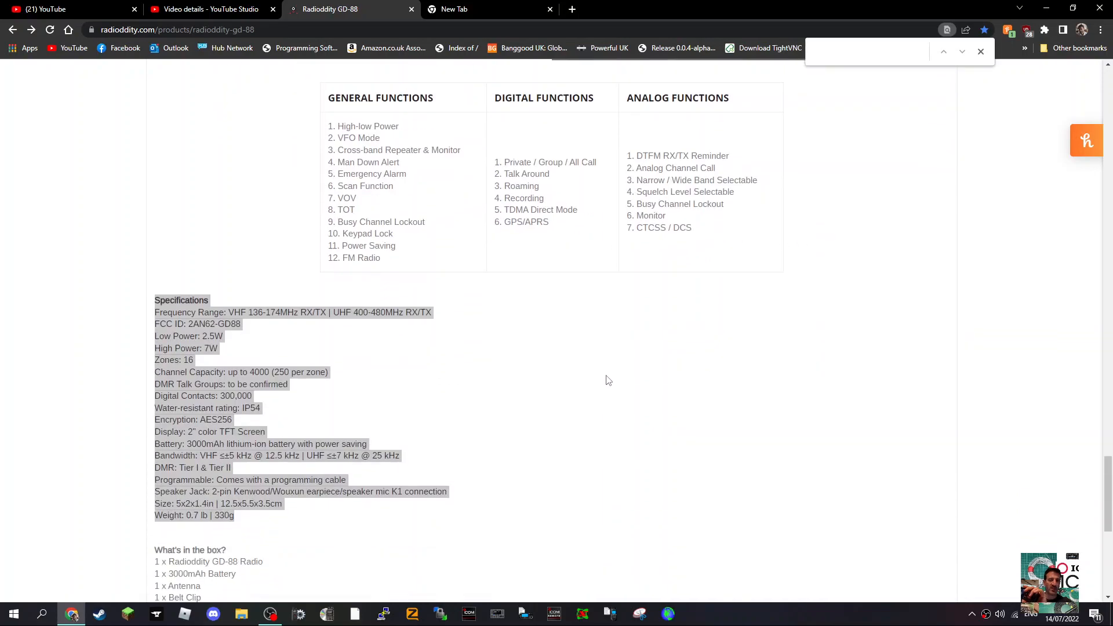
{"action": "scroll", "scroll_direction": "down", "scroll_amount": 3}
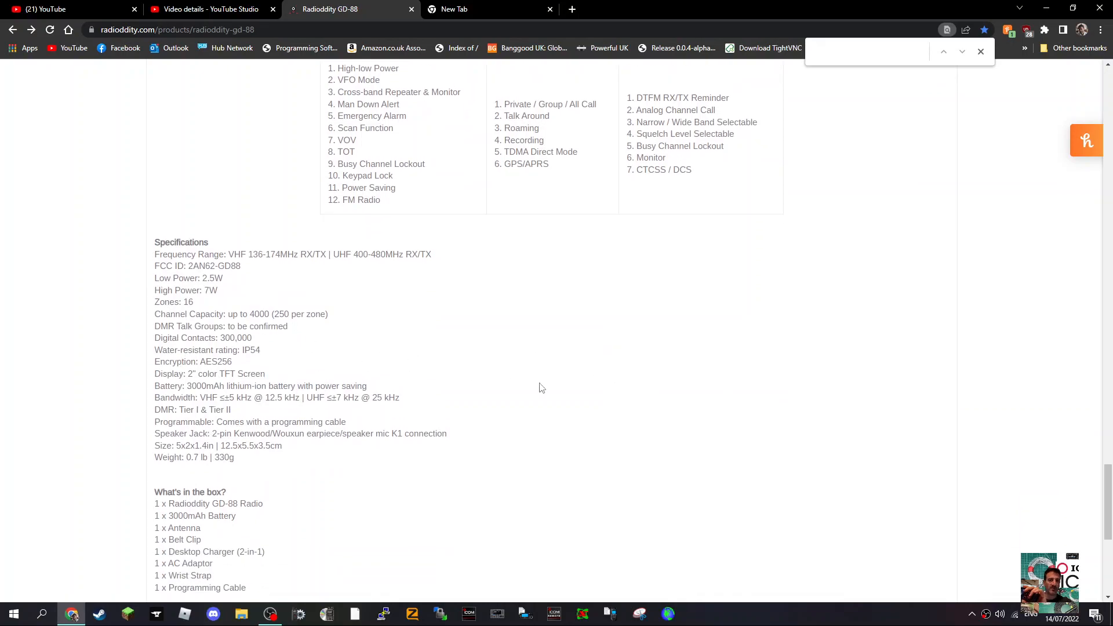
{"action": "scroll", "scroll_direction": "down", "scroll_amount": 3}
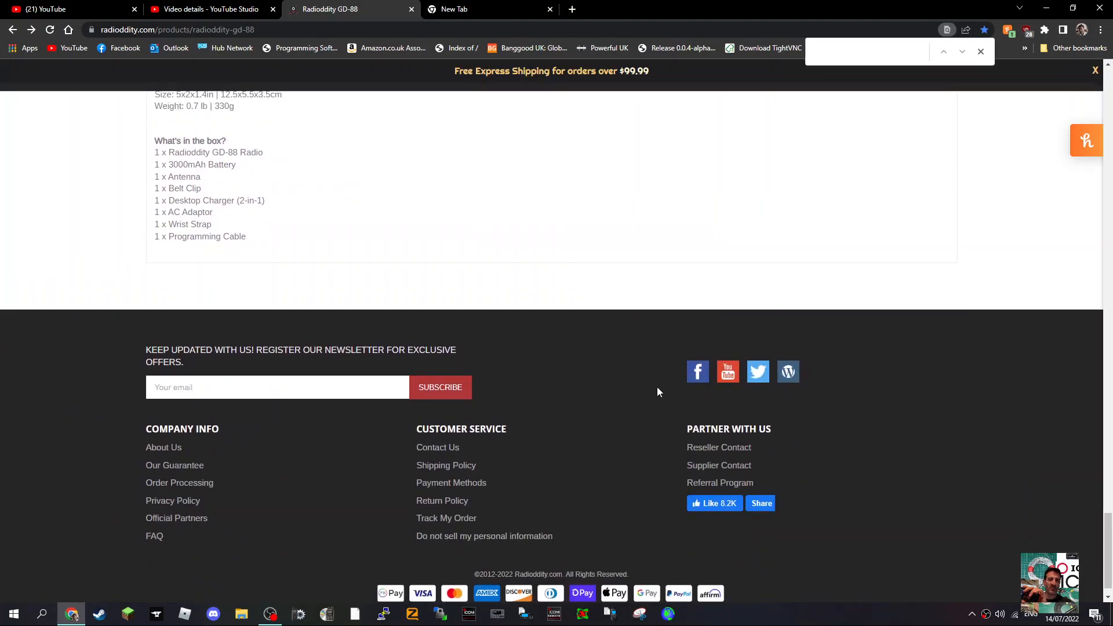
{"action": "scroll", "scroll_direction": "up", "scroll_amount": 3}
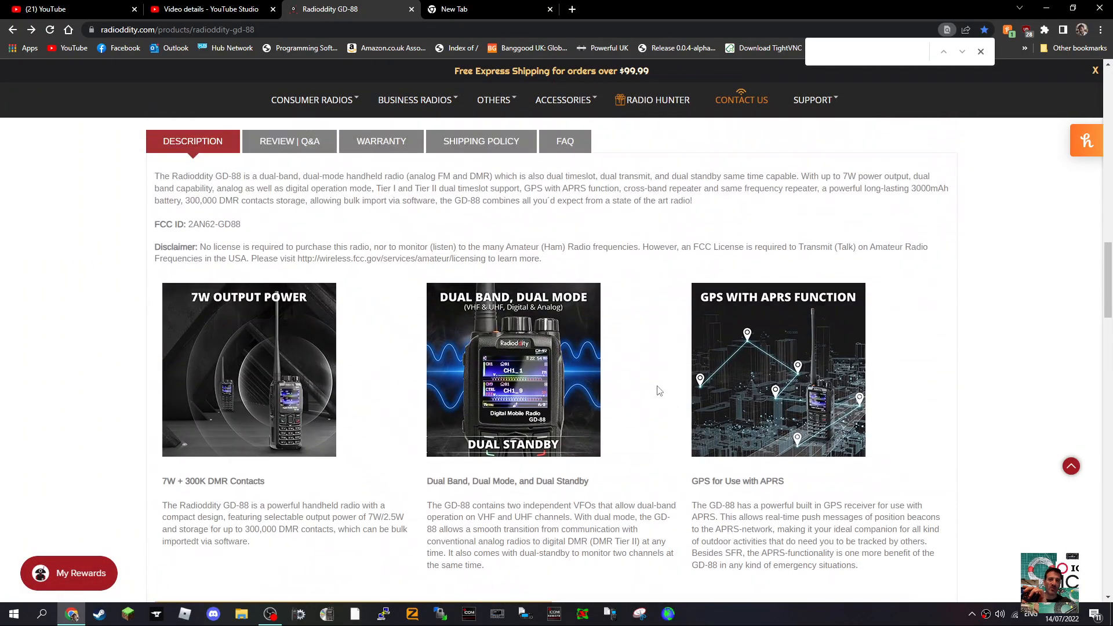
{"action": "scroll", "scroll_direction": "up", "scroll_amount": 3}
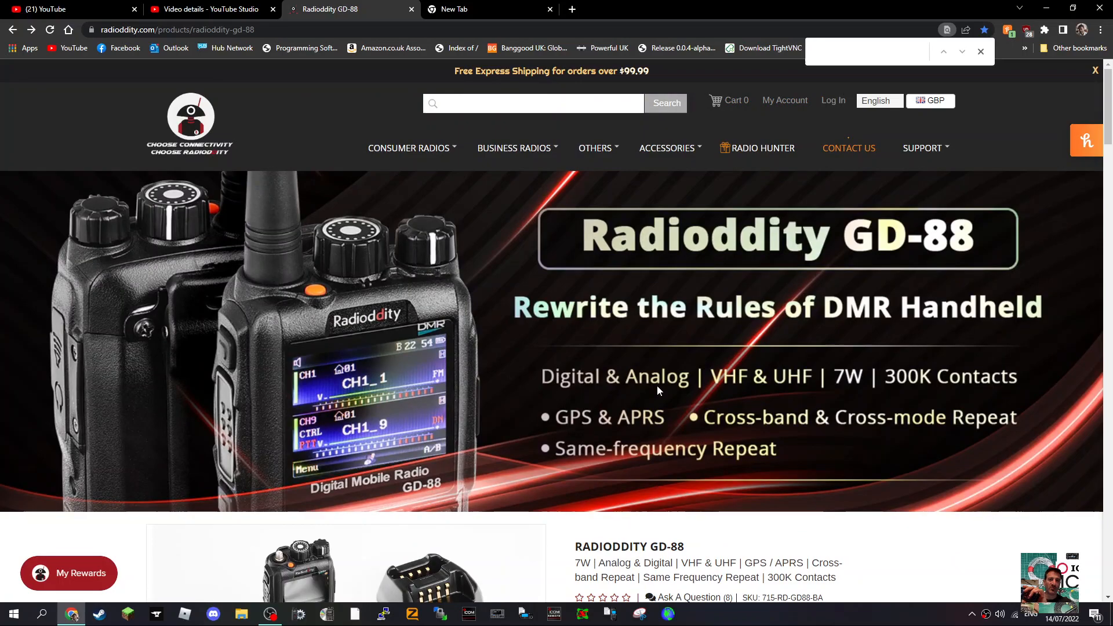
{"action": "scroll", "scroll_direction": "down", "scroll_amount": 3}
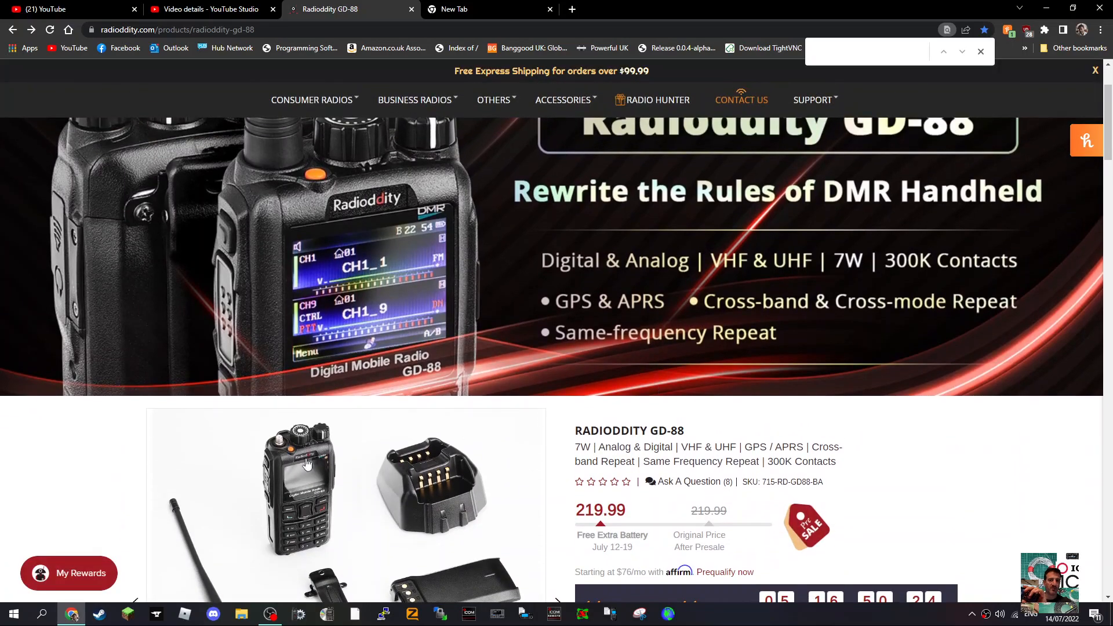
{"action": "mouse_move", "coordinate": [282, 482]}
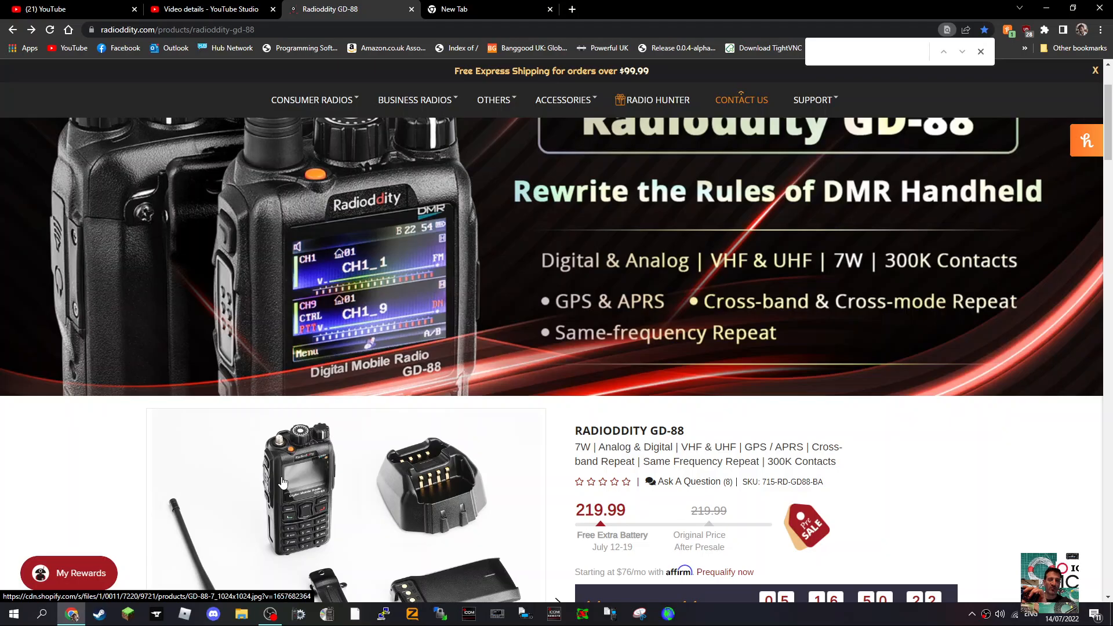